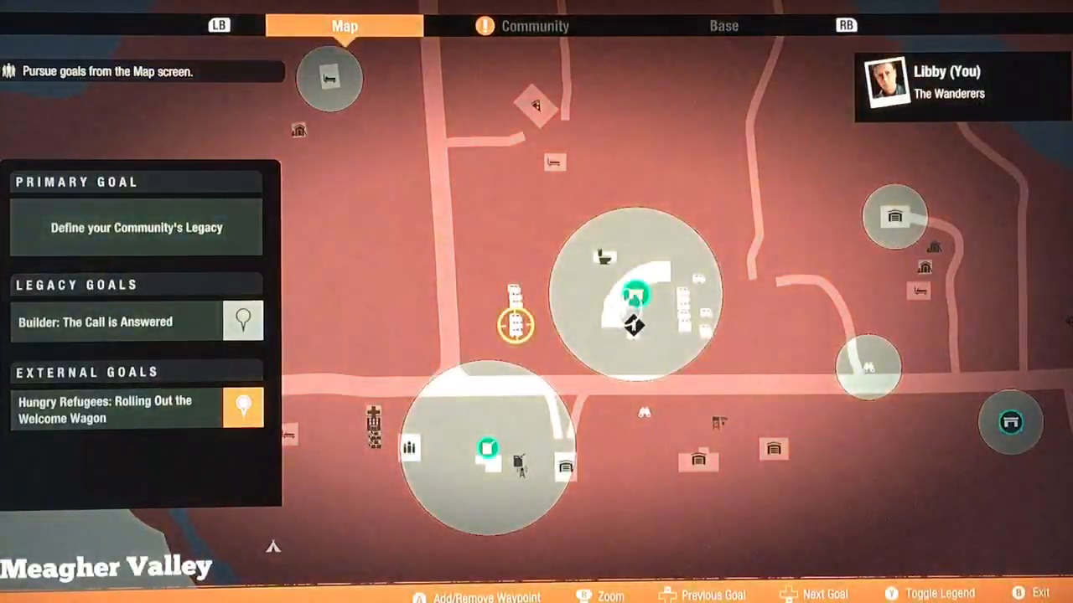
Switch from the Meagher Valley map to the Whitney Field base overview.
key("RB")
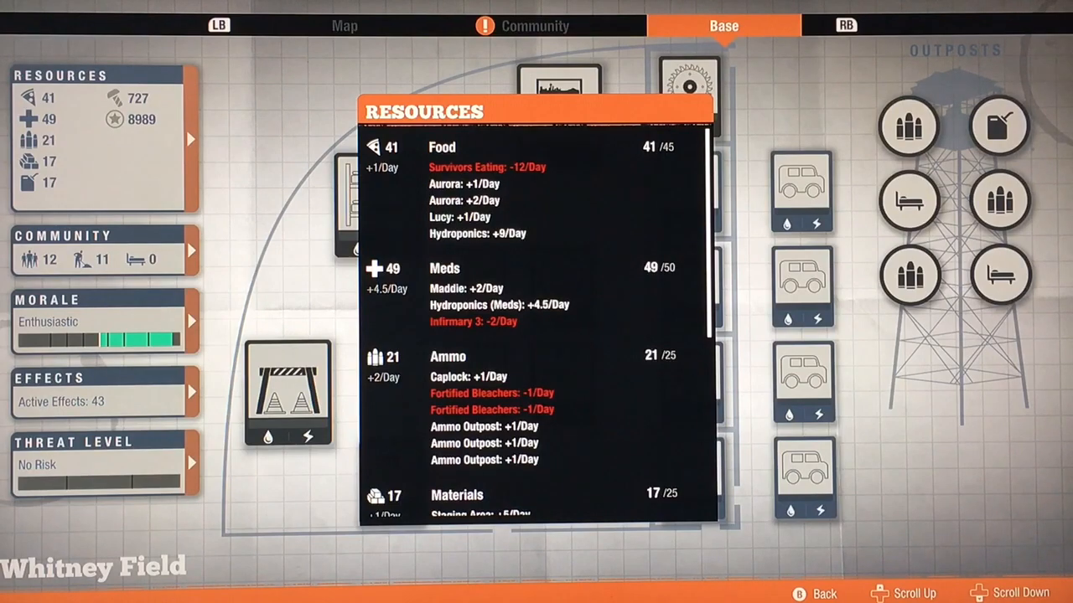
Scroll through the daily food, meds, ammo and materials changes in the Resources list.
scroll("down", 3)
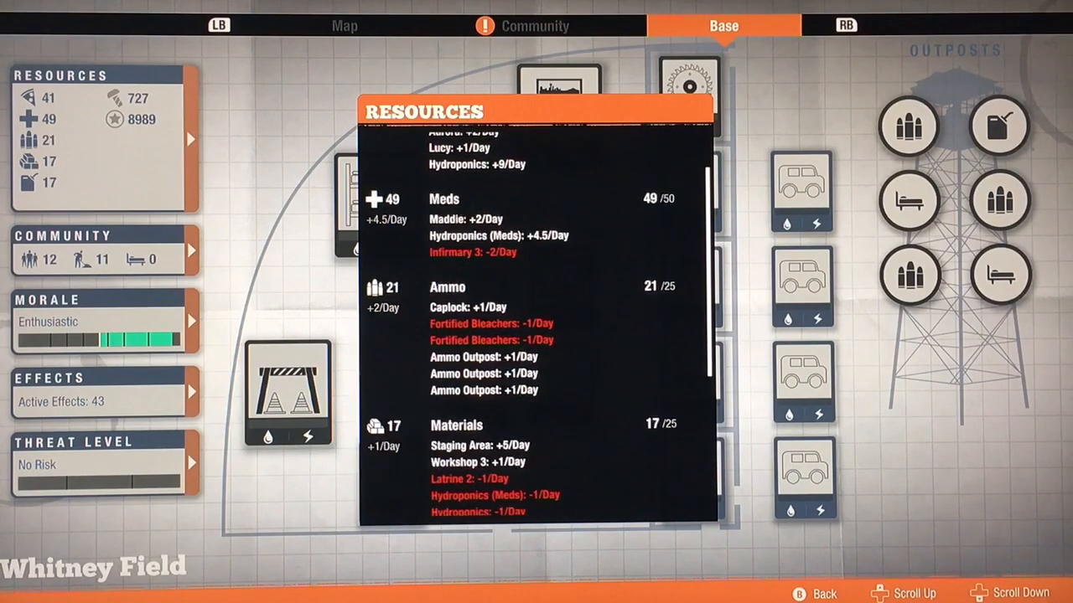
scroll("down", 3)
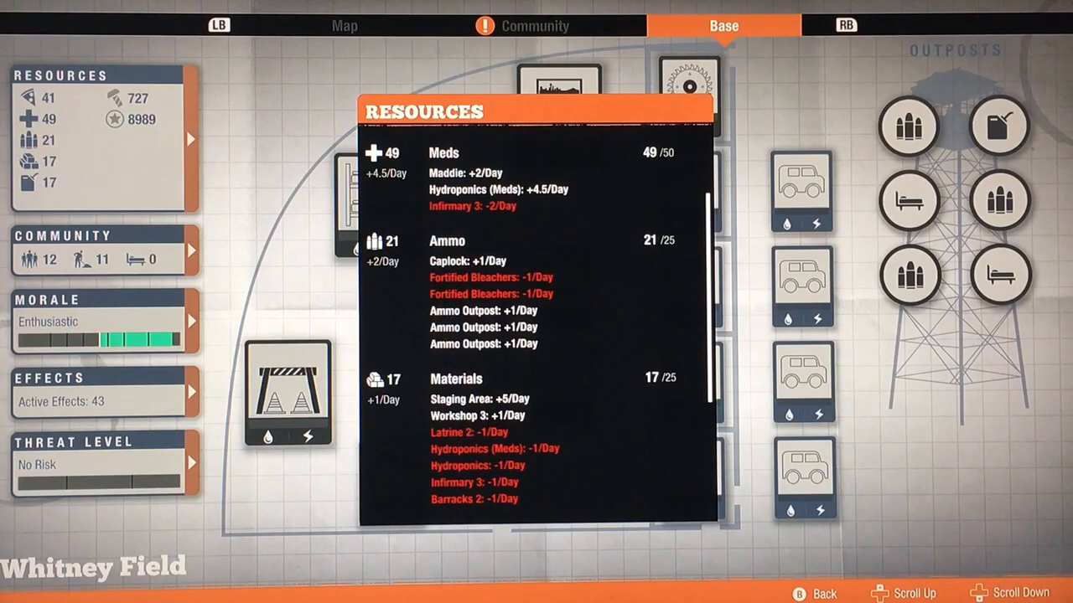
scroll("down", 3)
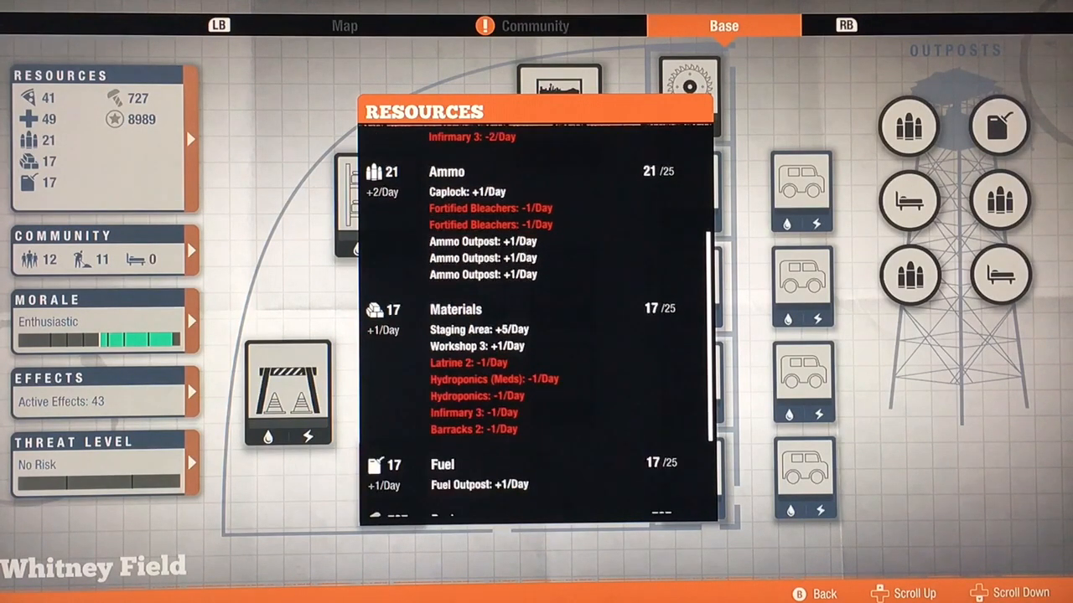
scroll("down", 3)
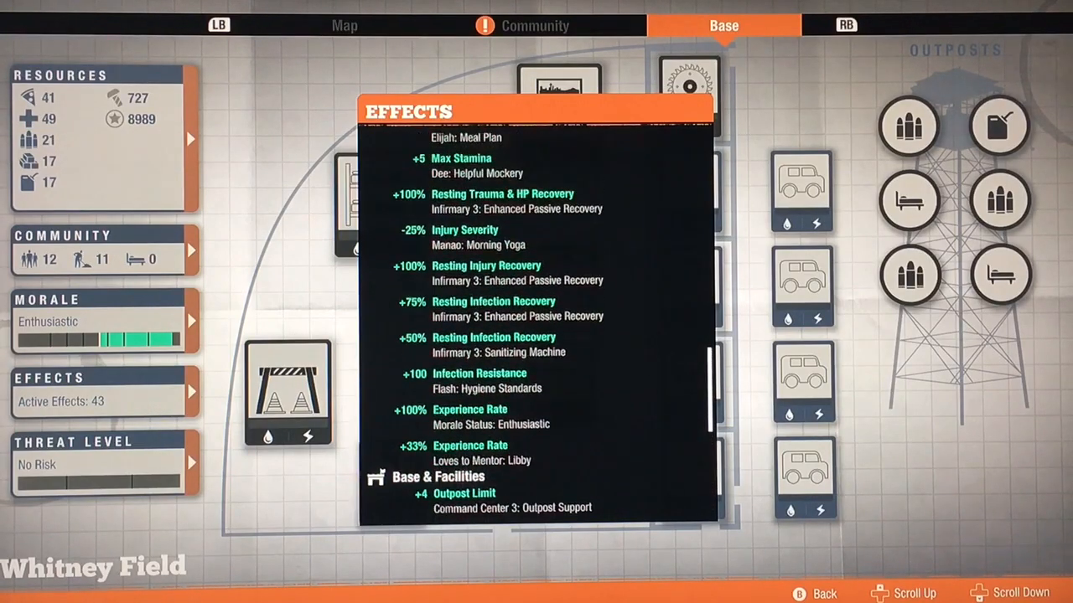
Scroll back up the Effects list and leave the base overview for the map.
scroll("up", 3)
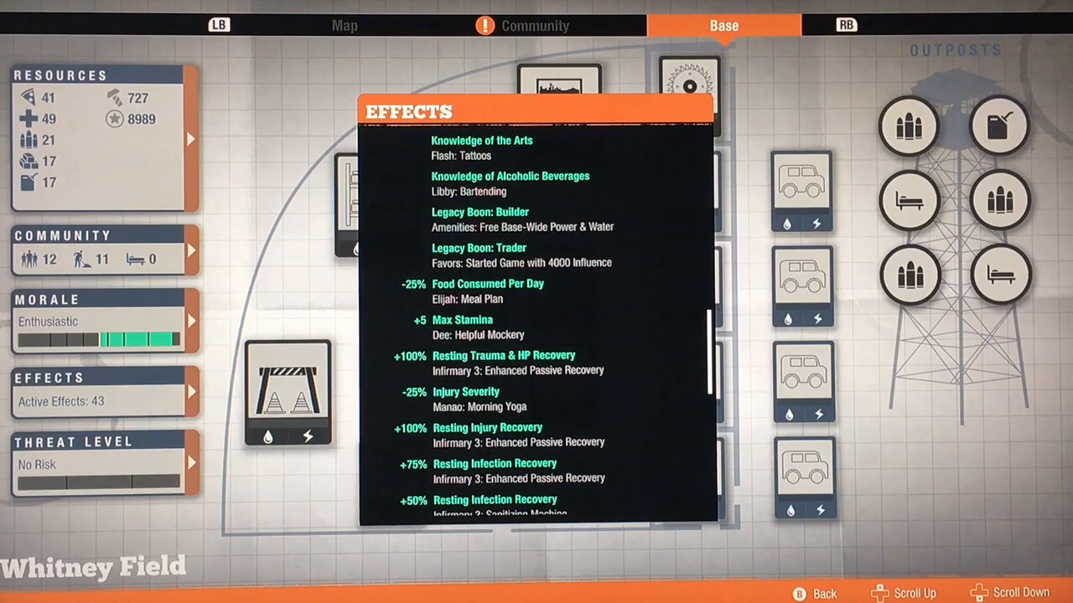
key("b")
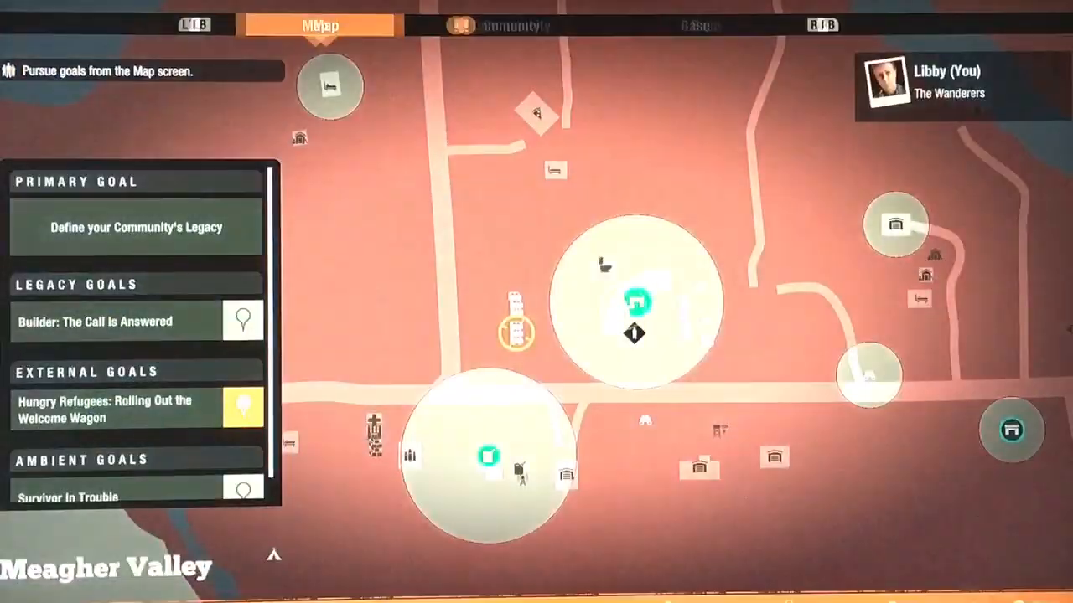
Exit the map screen to resume nighttime gameplay.
left_click(535, 25)
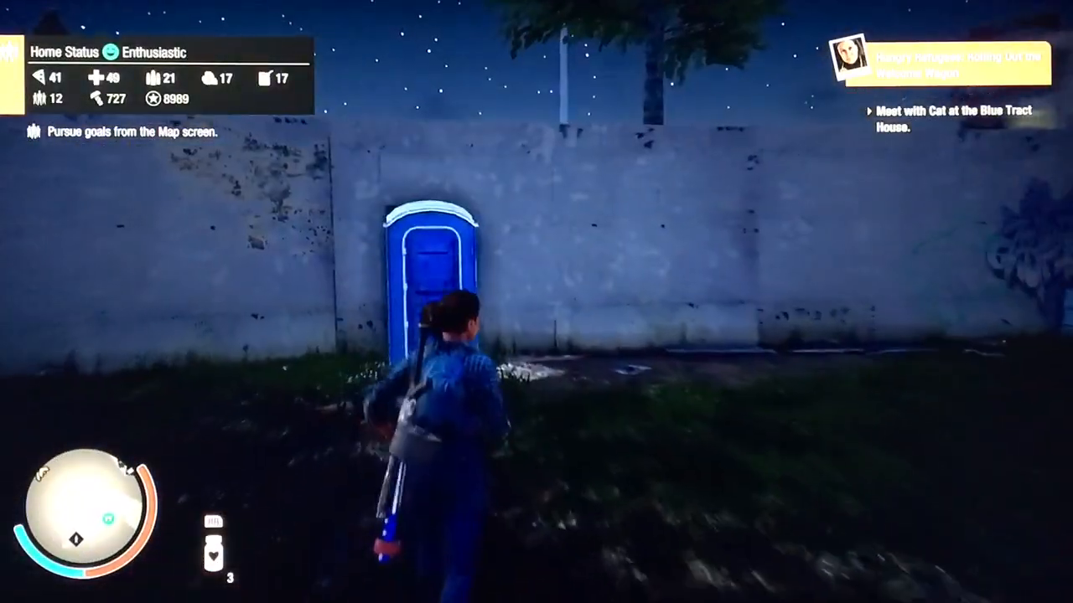
Open the Base tab of the management screen showing Whitney Field.
key("tab")
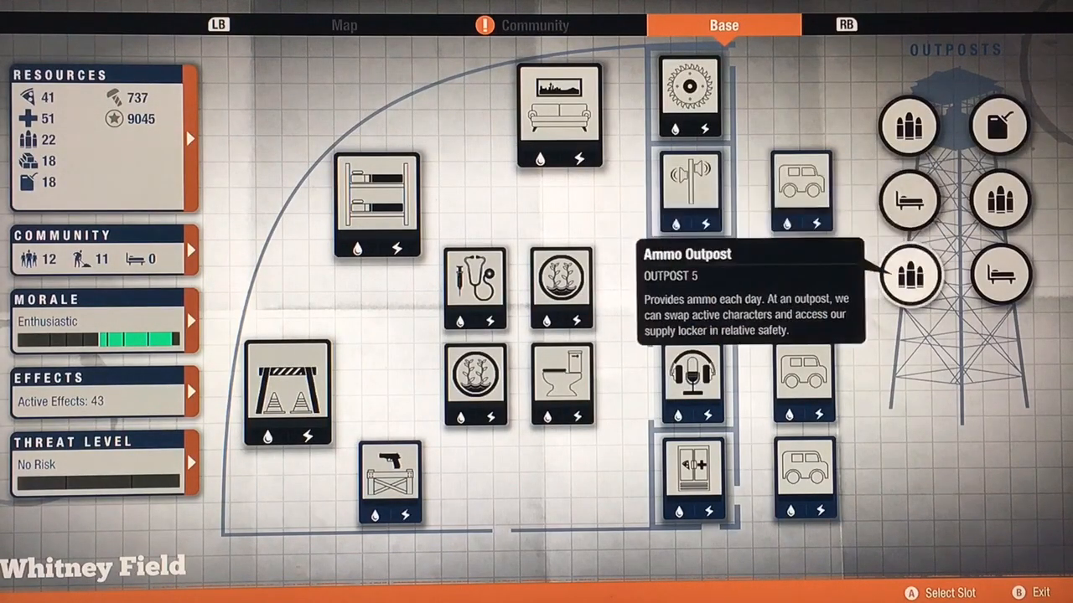
mouse_move(689, 288)
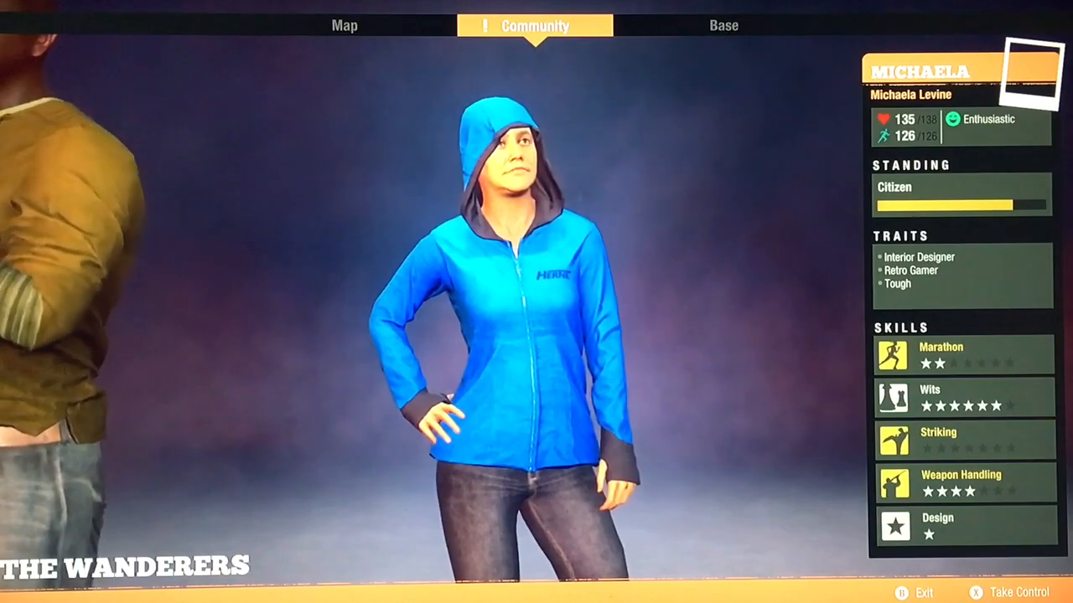
Select an entry on the Community tab to view a survivor's traits and skills.
left_click(962, 398)
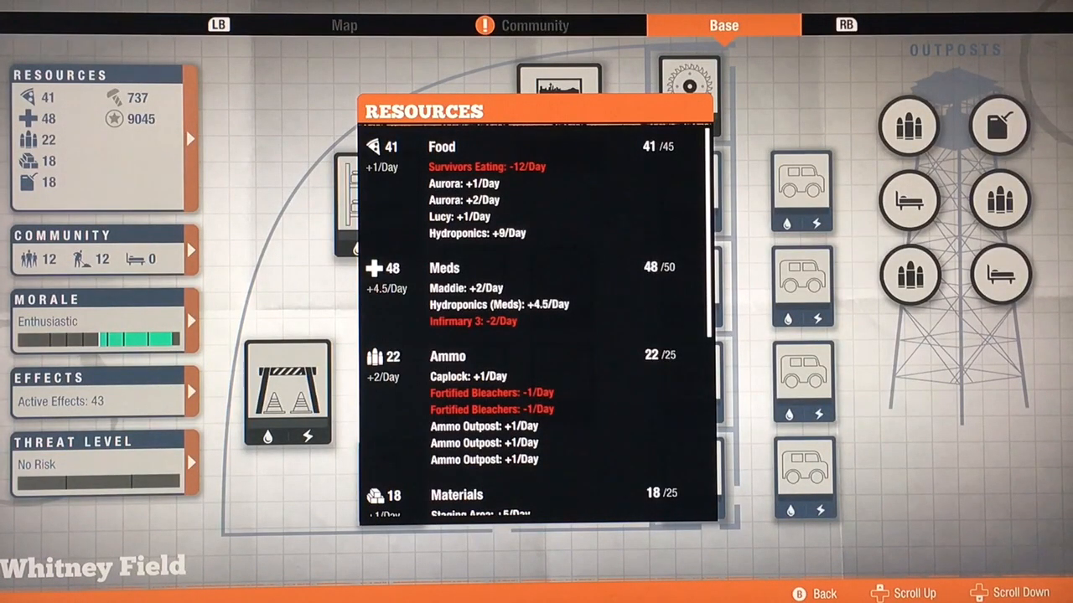
Scroll the Resources list down to parts and influence, then back up.
scroll("down", 3)
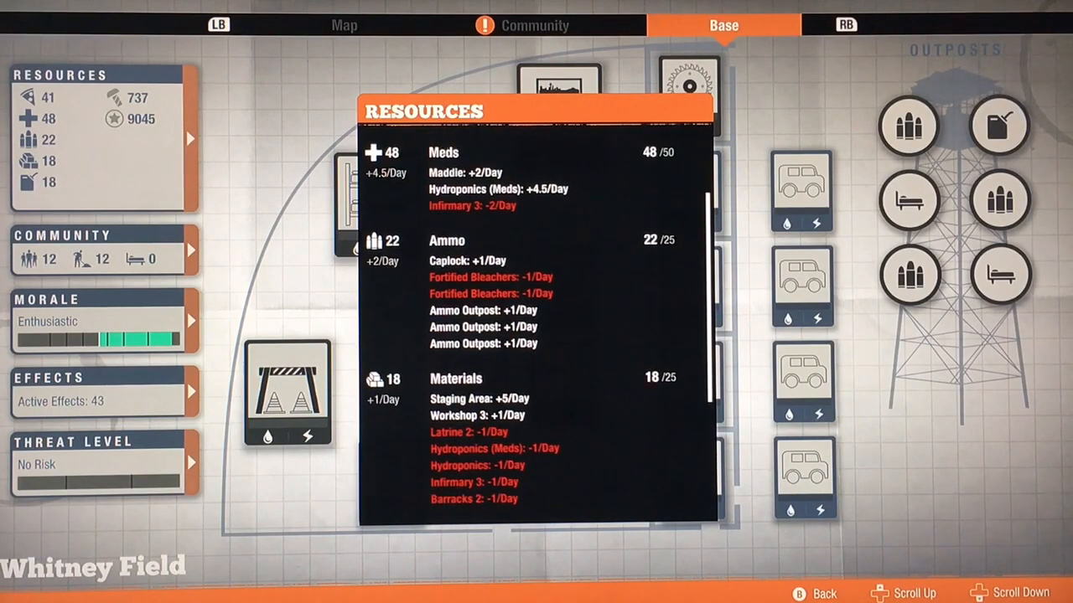
scroll("down", 3)
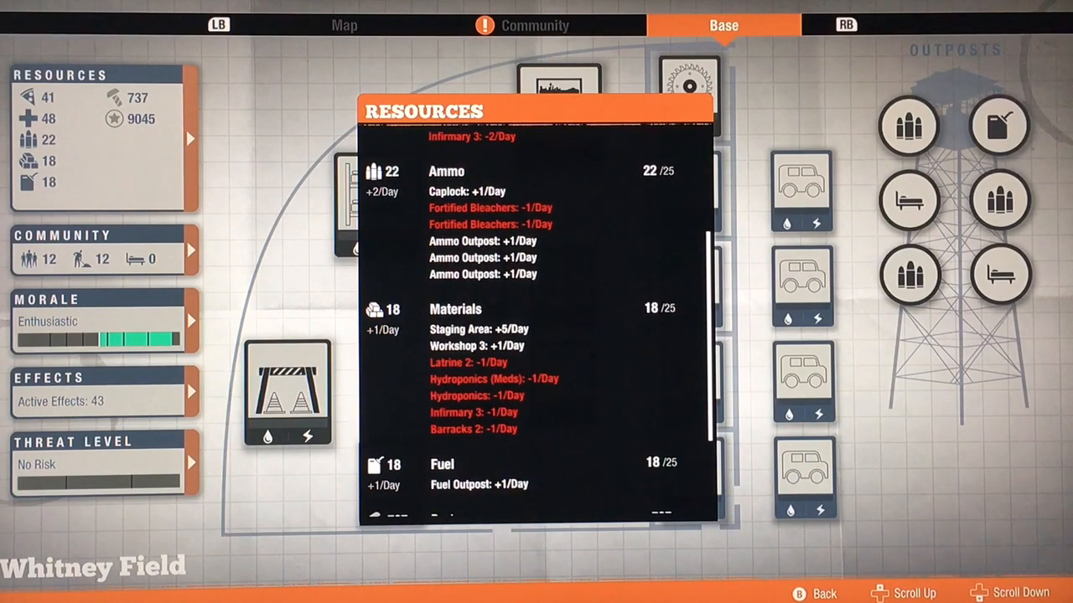
scroll("down", 3)
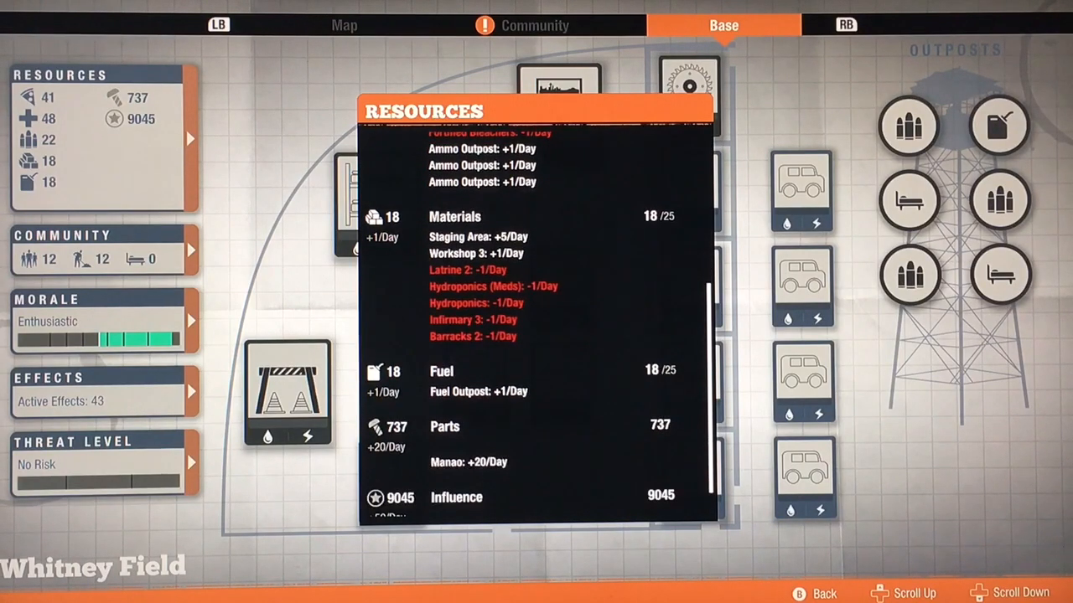
scroll("up", 3)
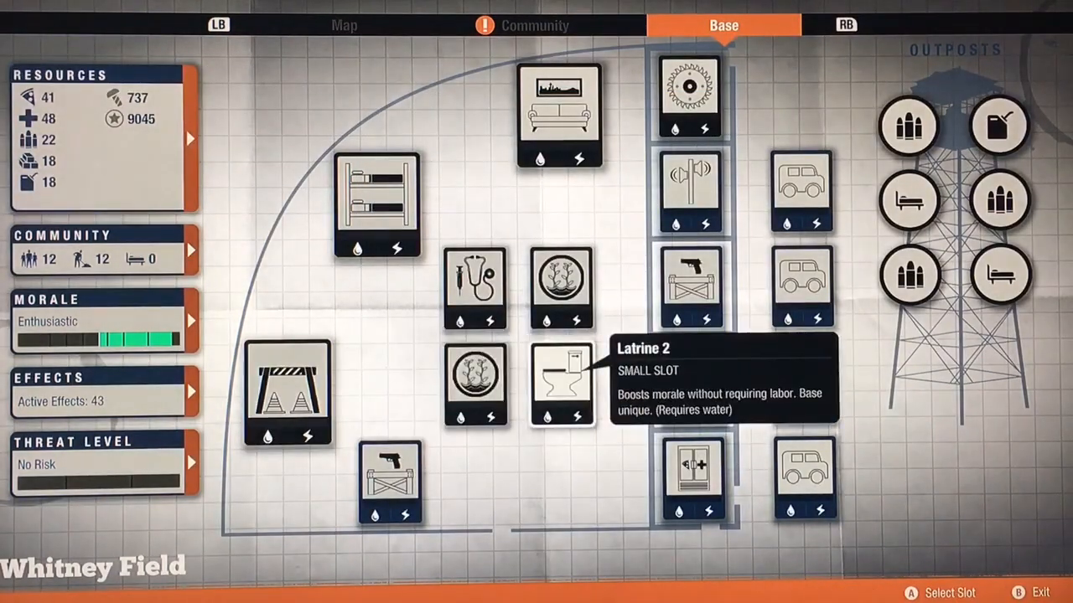
mouse_move(689, 285)
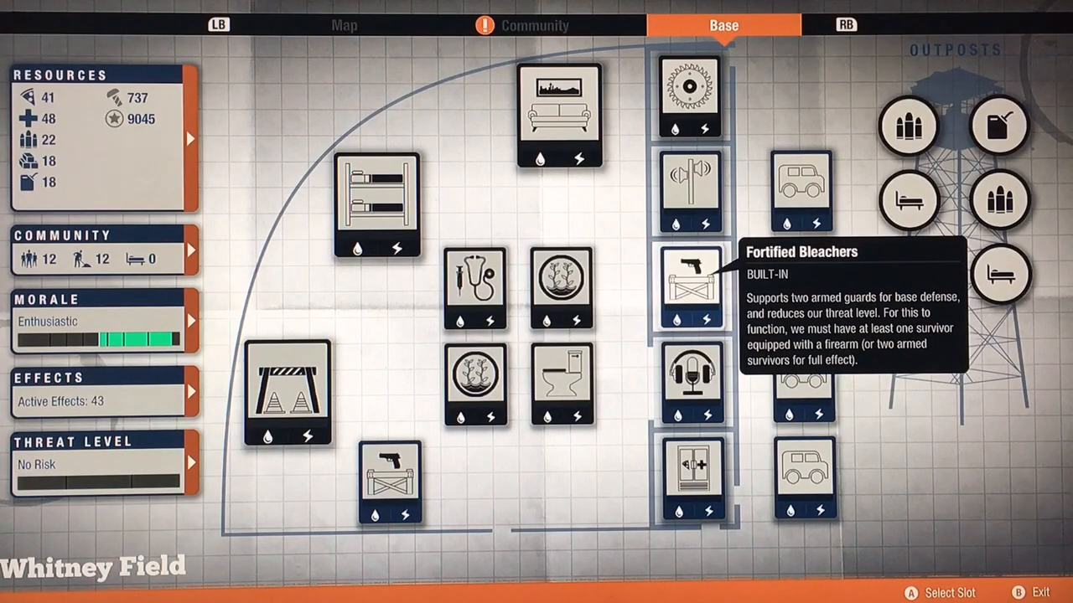
mouse_move(376, 207)
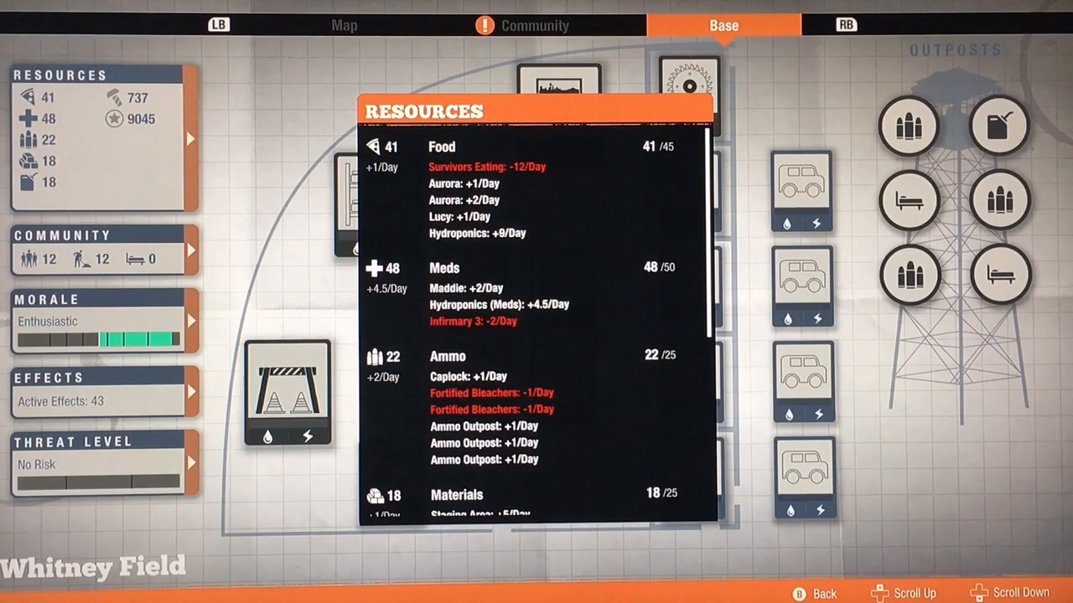
Scroll on the Base tab to bring up the View Details: Resources hint.
scroll("down", 3)
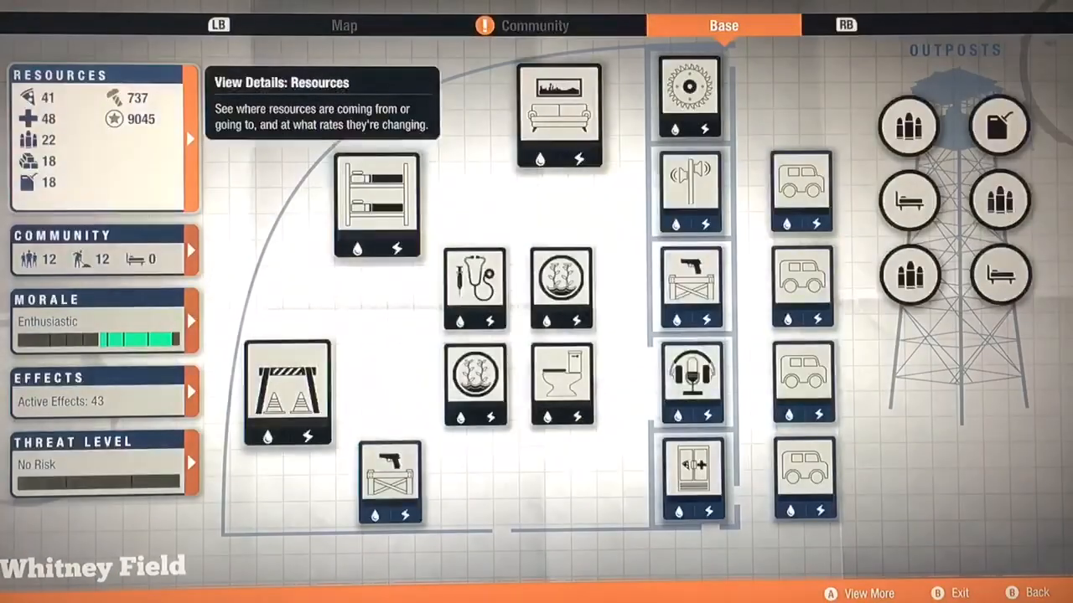
mouse_move(559, 288)
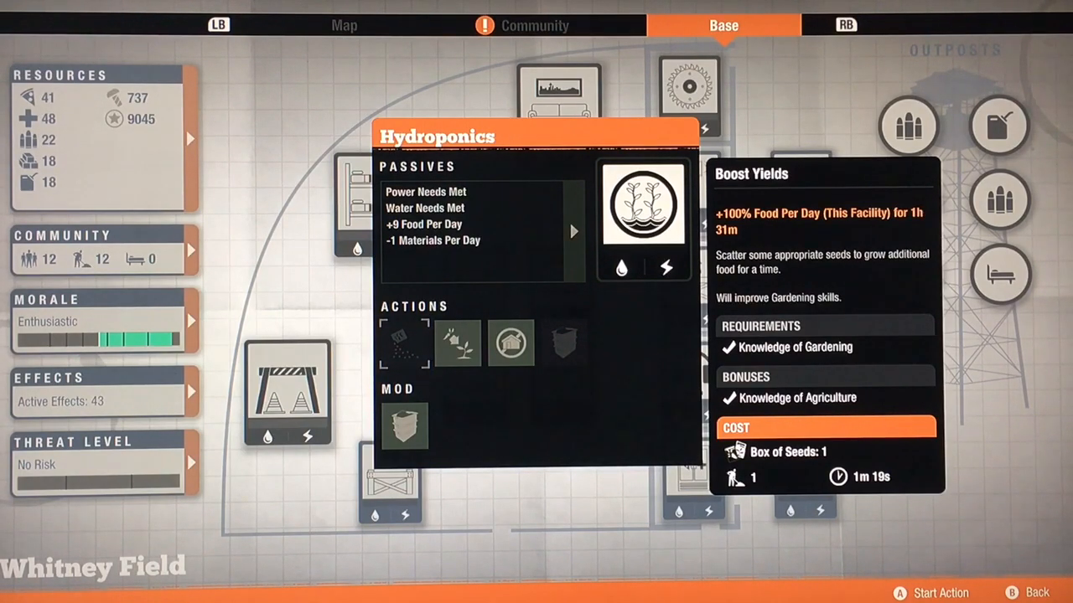
Select an item on the Hydroponics facility screen.
left_click(564, 342)
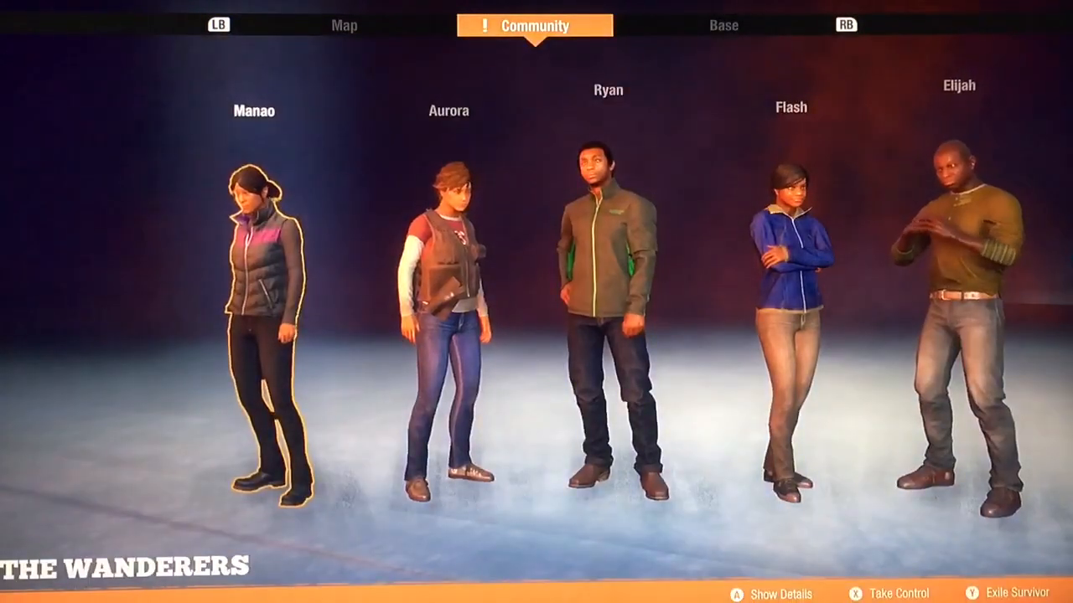
Check Lucy's Agriculture skill, then switch to the Base tab.
scroll("right", 3)
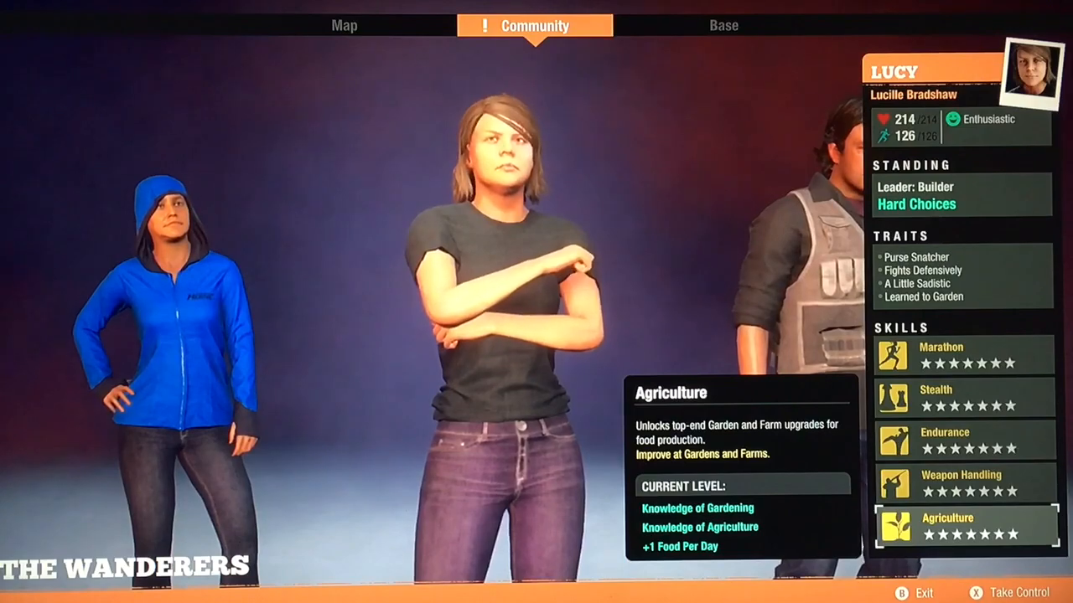
left_click(344, 25)
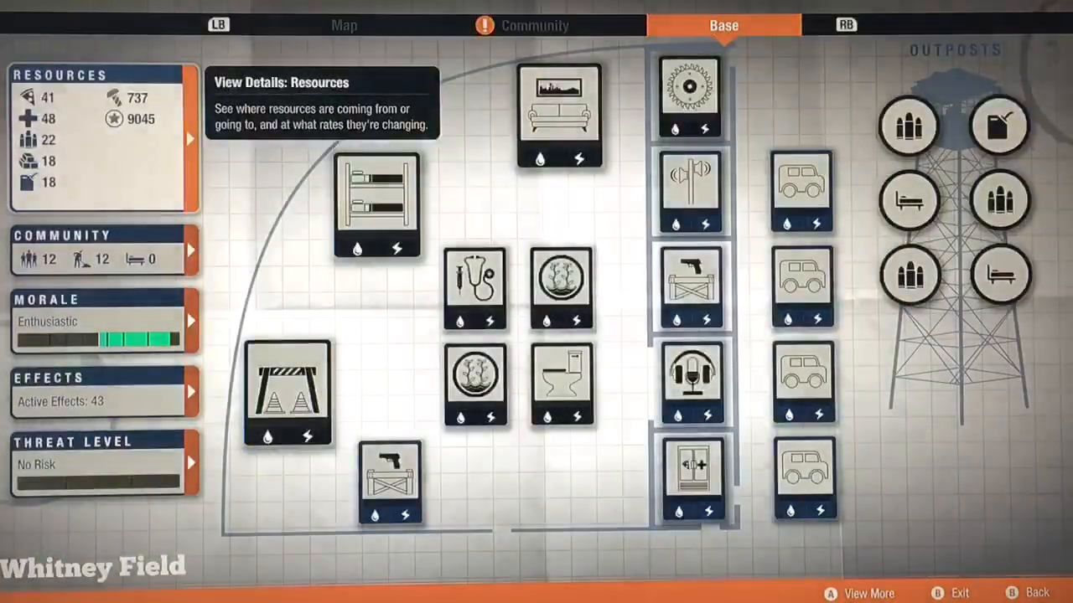
Open the daily resource breakdown, review it, and close it again.
key("a")
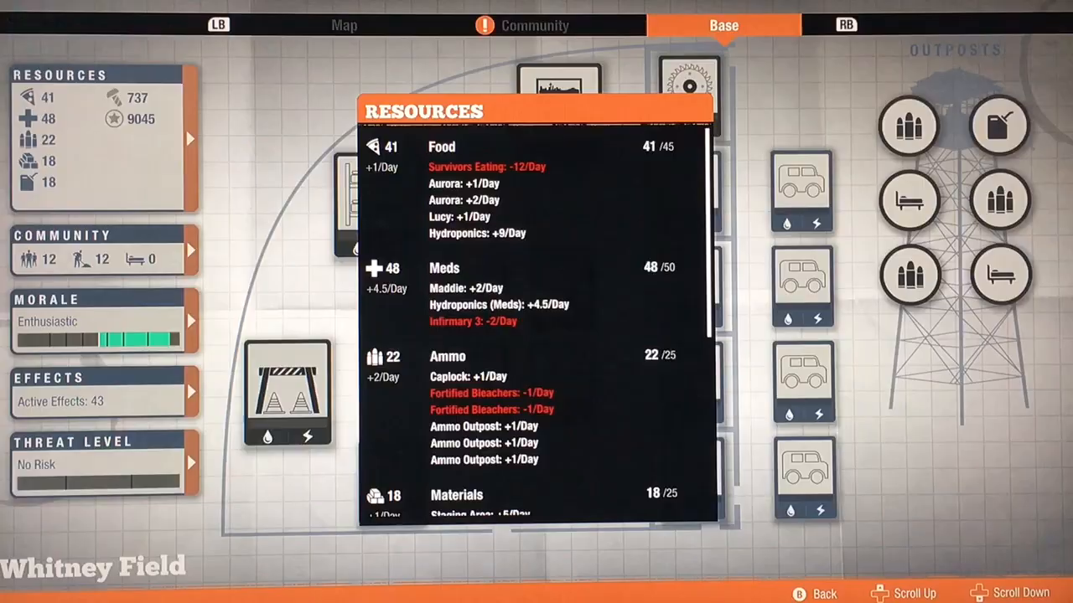
key("B")
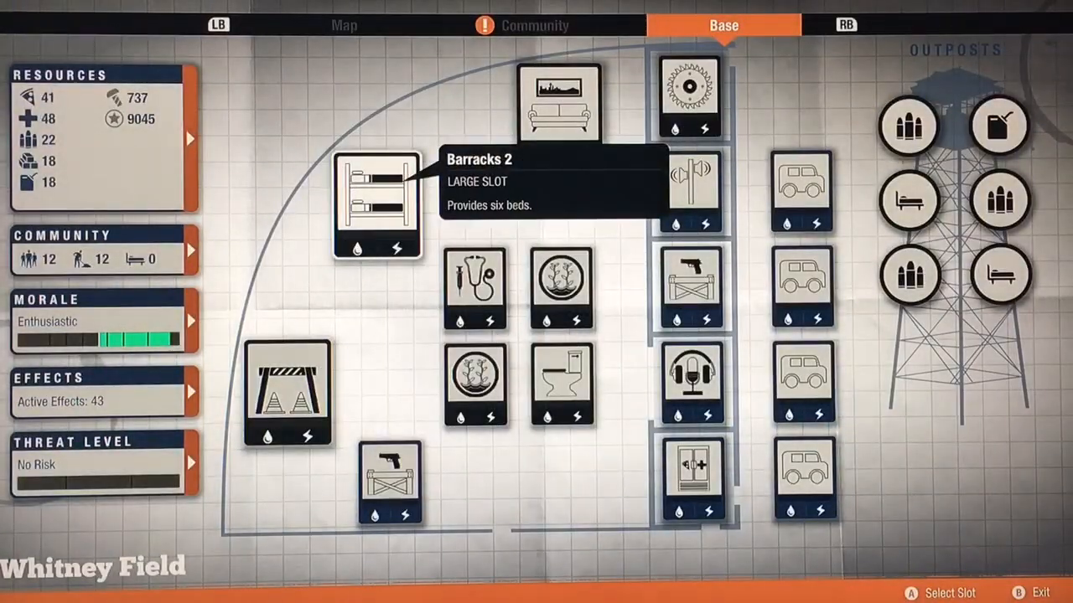
Open the Command Center 3 details, which support four outposts, then close them.
left_click(377, 205)
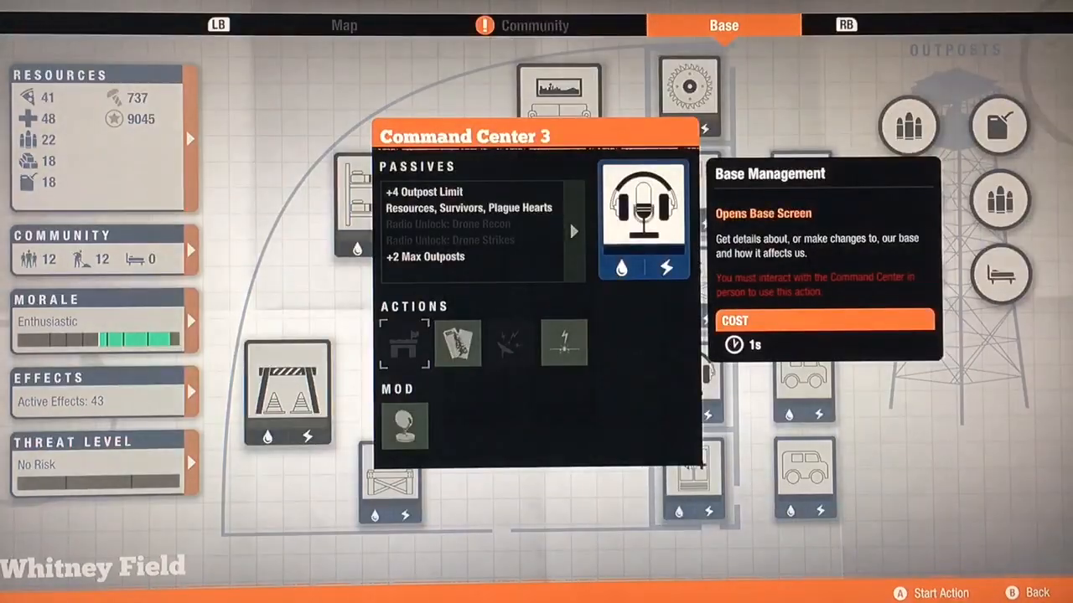
key("B")
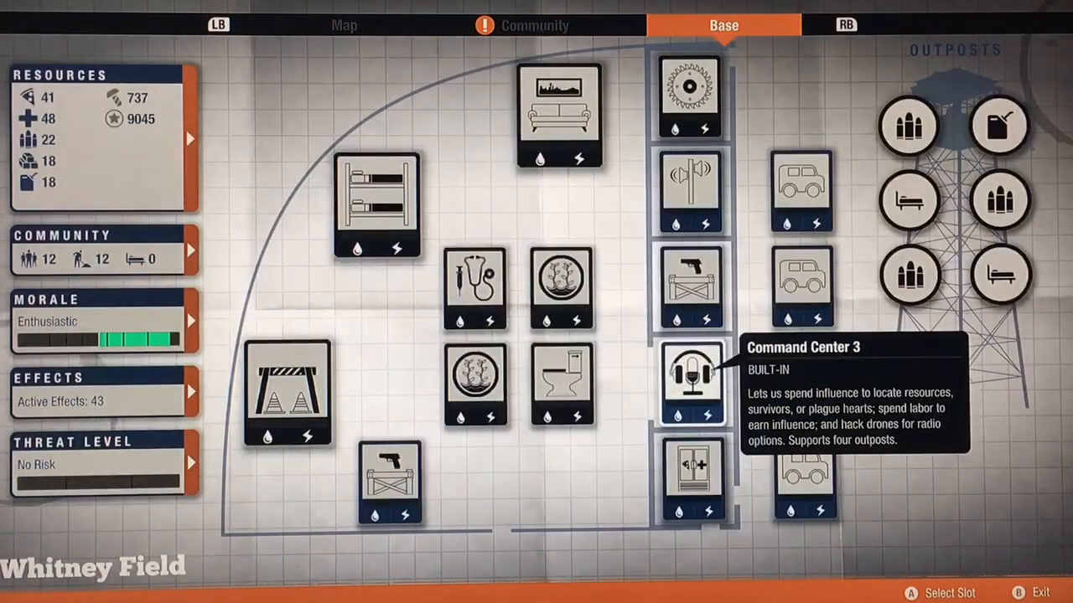
mouse_move(909, 275)
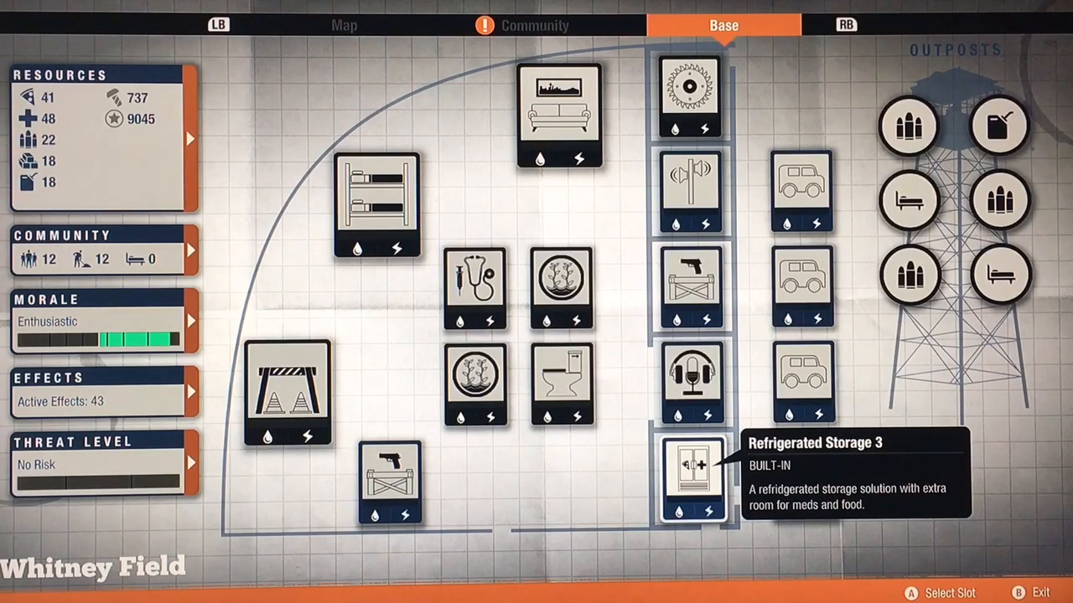
mouse_move(287, 394)
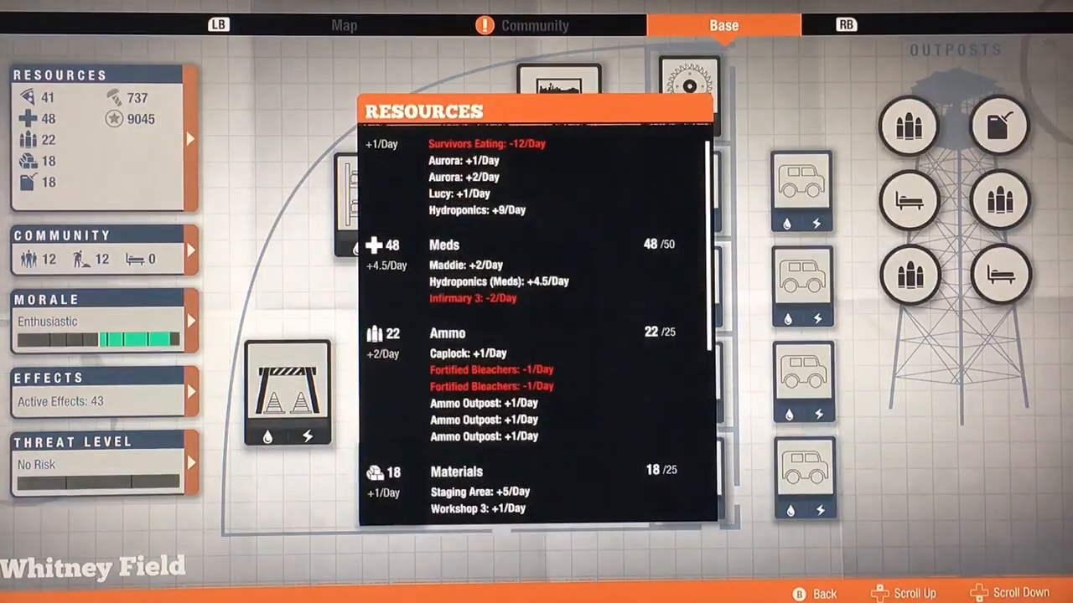
Scroll the resource breakdown, reopen it, and read down to Parts.
scroll("down", 3)
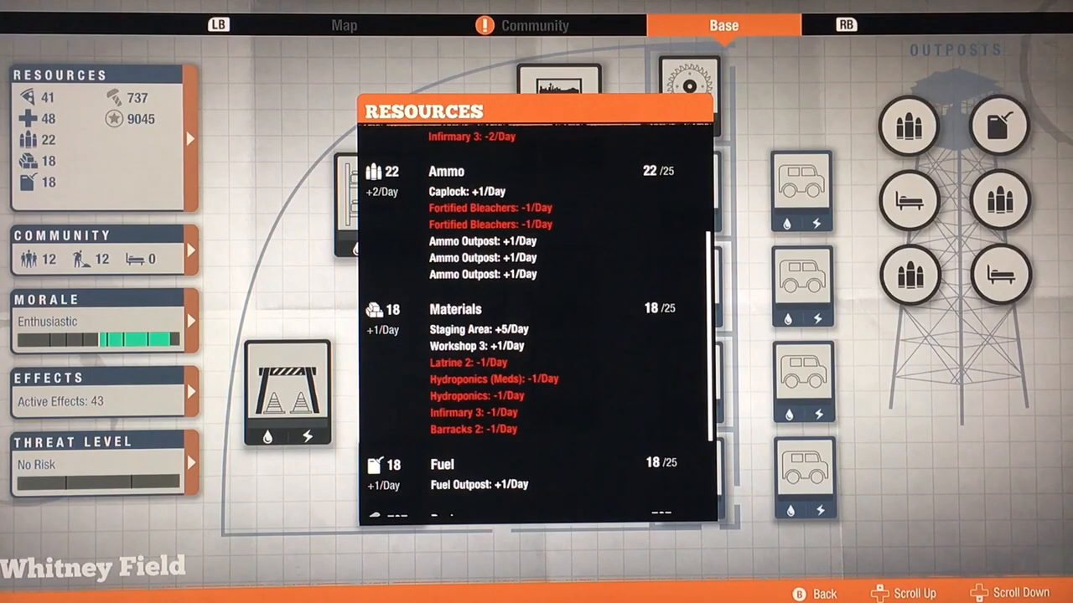
scroll("down", 3)
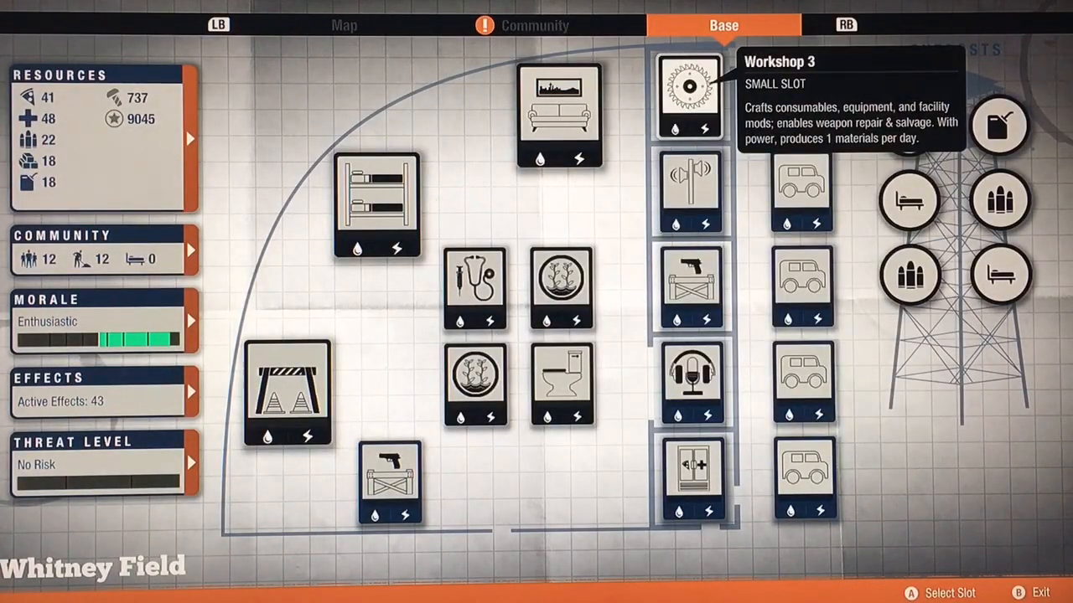
left_click(688, 92)
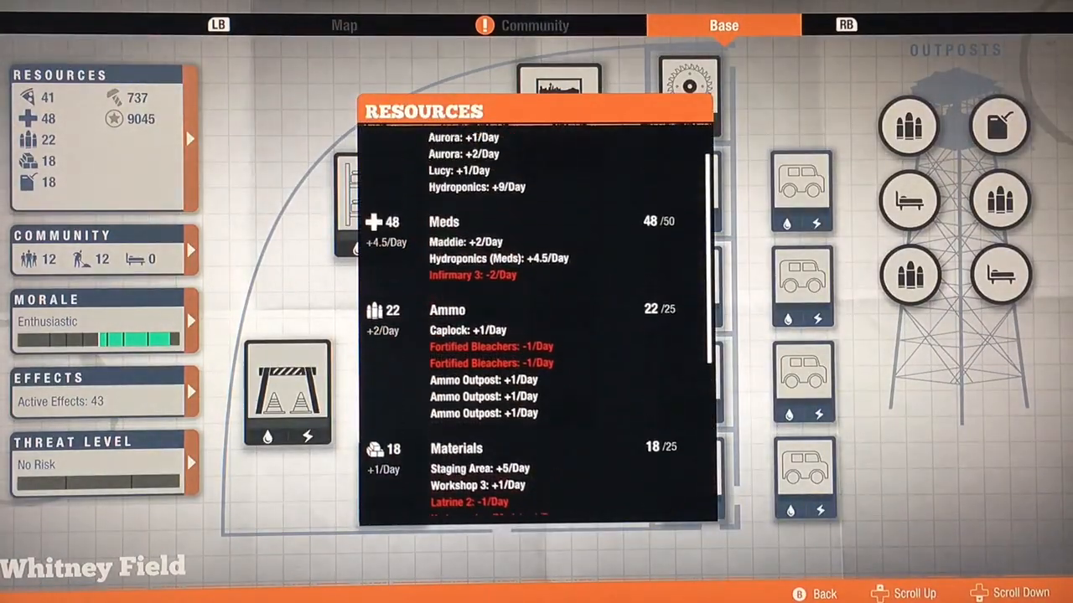
scroll("down", 3)
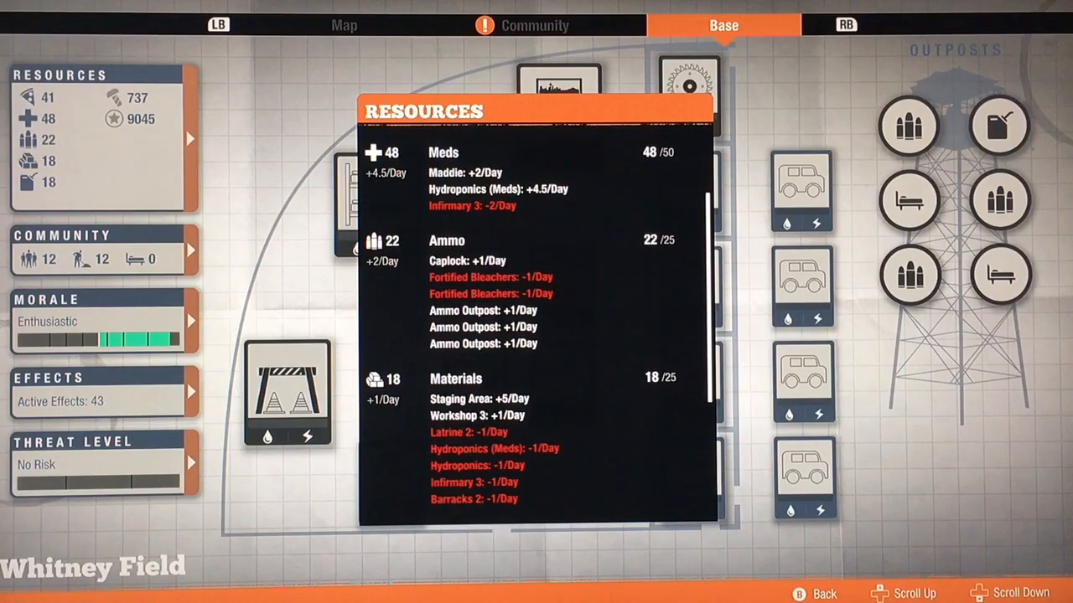
scroll("down", 3)
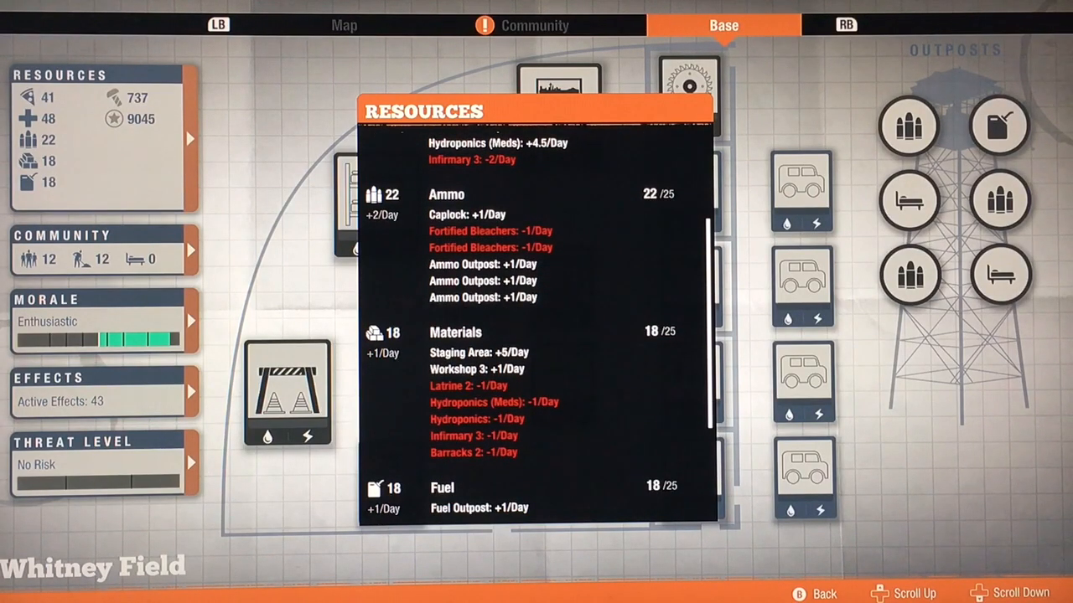
scroll("down", 3)
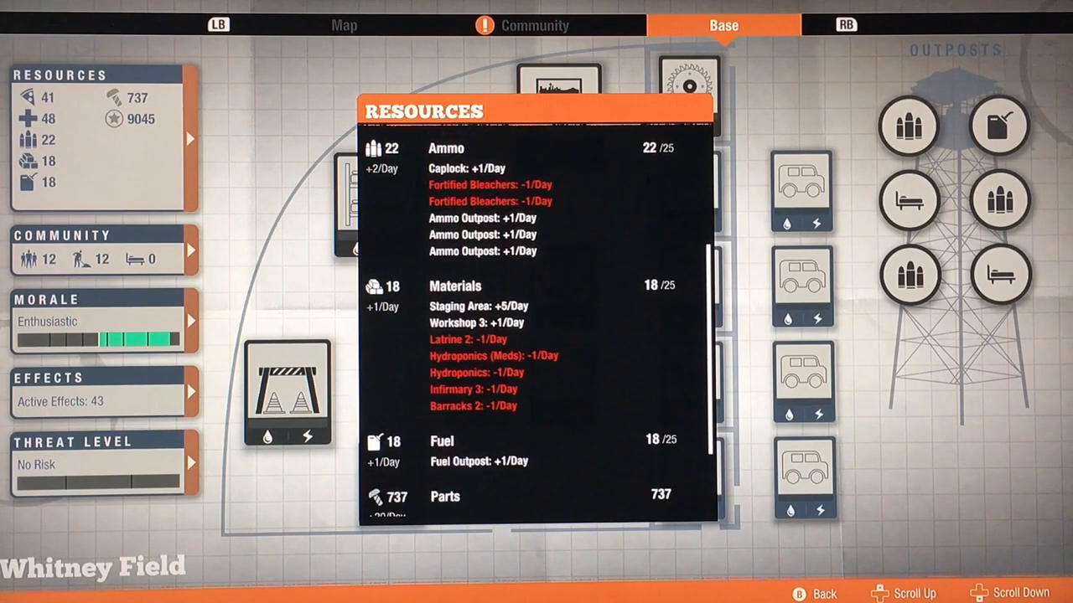
scroll("down", 3)
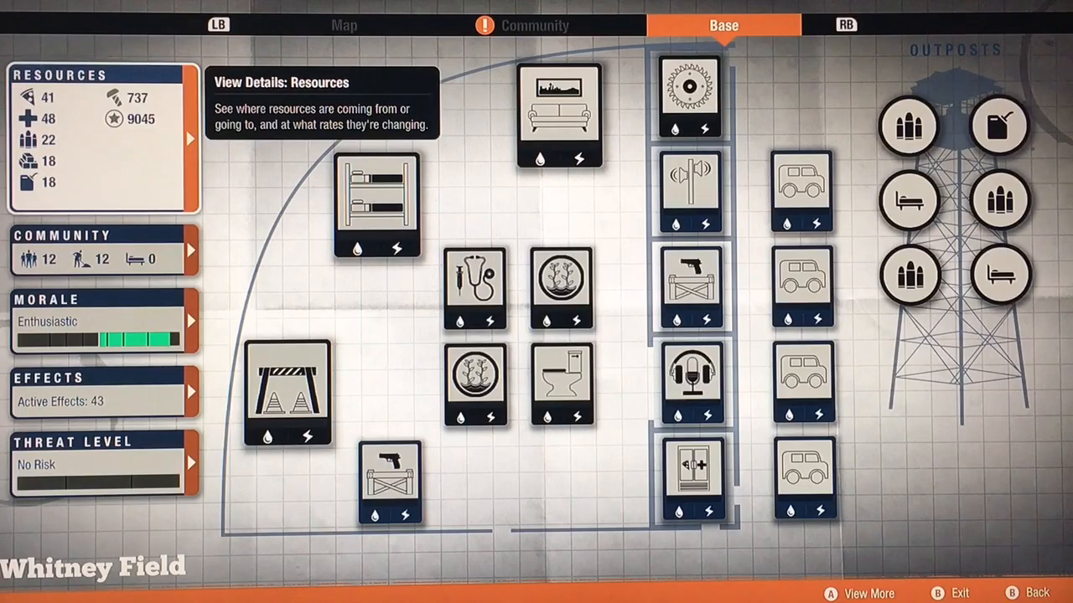
Open the morale bonus breakdown, review it, and close it.
left_click(376, 204)
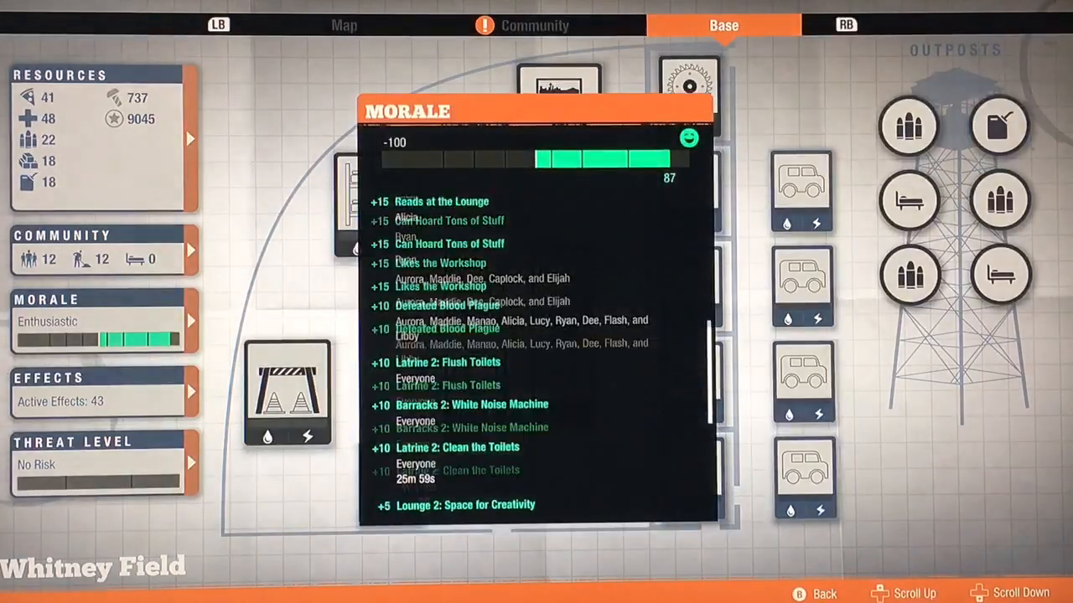
key("B")
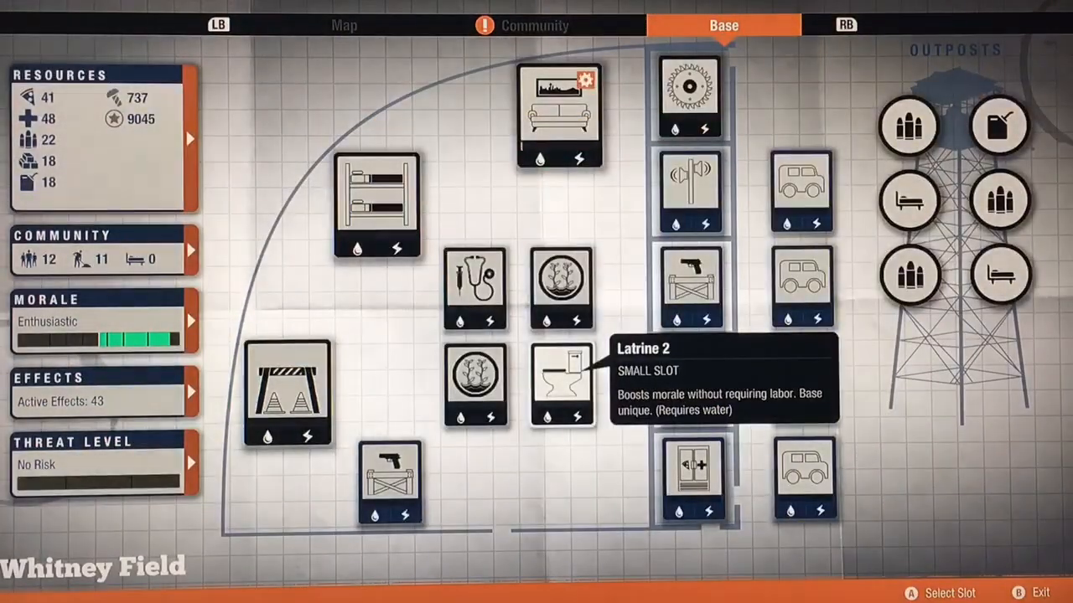
mouse_move(377, 205)
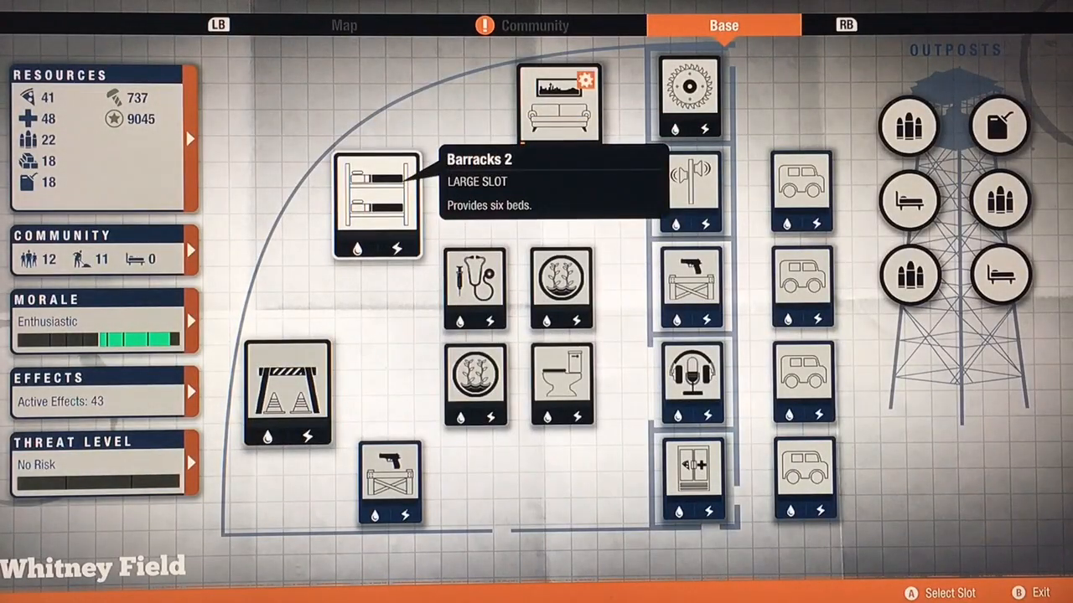